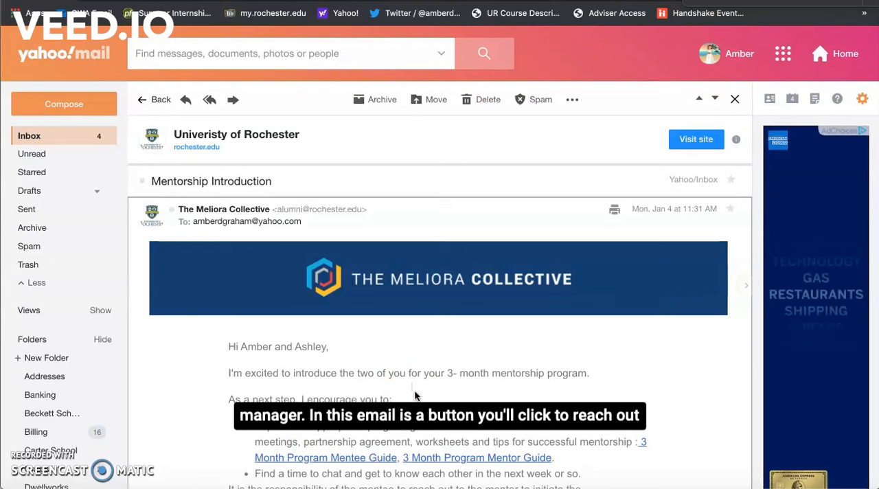
Scroll the Mentorship Introduction email and follow View Mentorship Hub into the Meliora inbox.
{"action": "scroll", "scroll_direction": "down", "scroll_amount": 3}
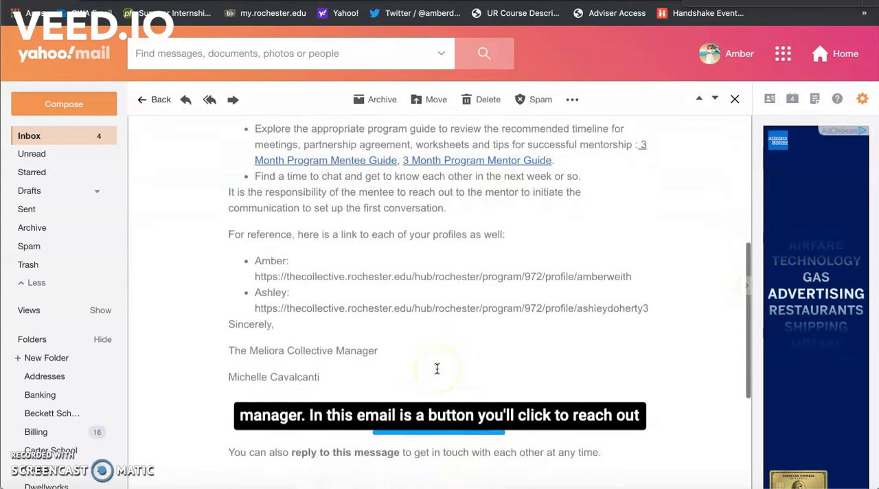
{"action": "scroll", "scroll_direction": "down", "scroll_amount": 3}
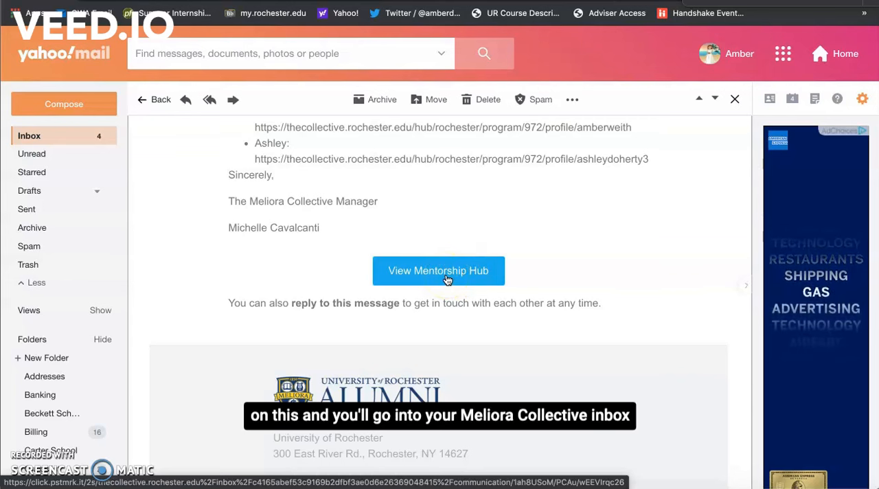
{"action": "left_click", "coordinate": [438, 270]}
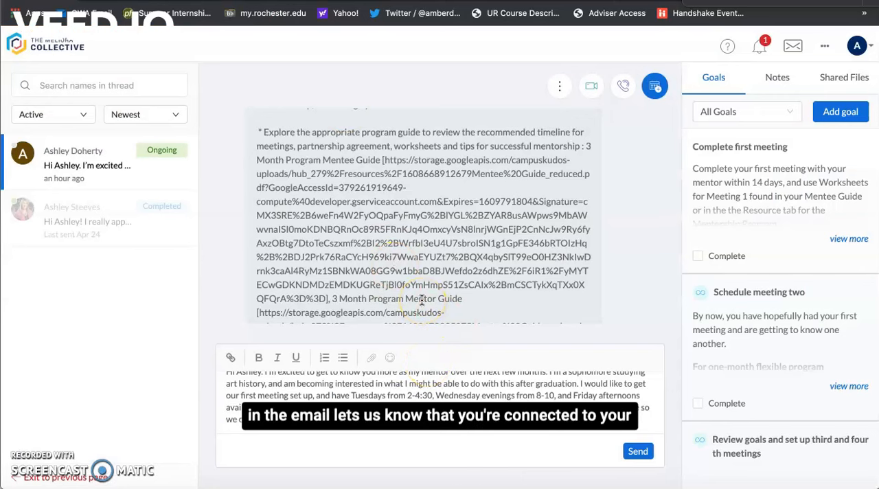
{"action": "scroll", "scroll_direction": "down", "scroll_amount": 3}
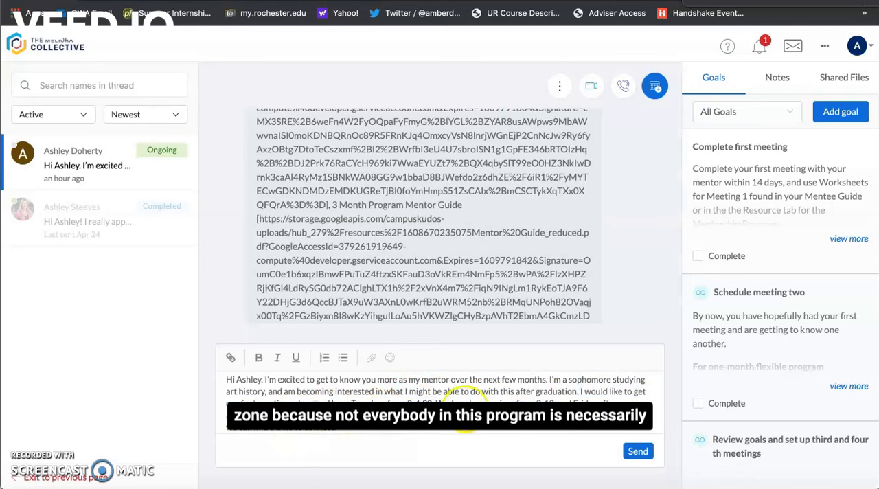
{"action": "scroll", "scroll_direction": "down", "scroll_amount": 3}
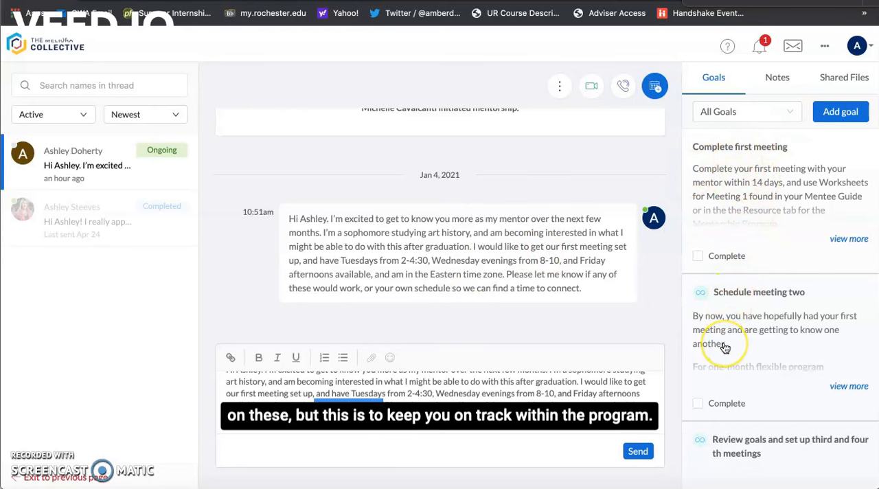
{"action": "scroll", "scroll_direction": "down", "scroll_amount": 3}
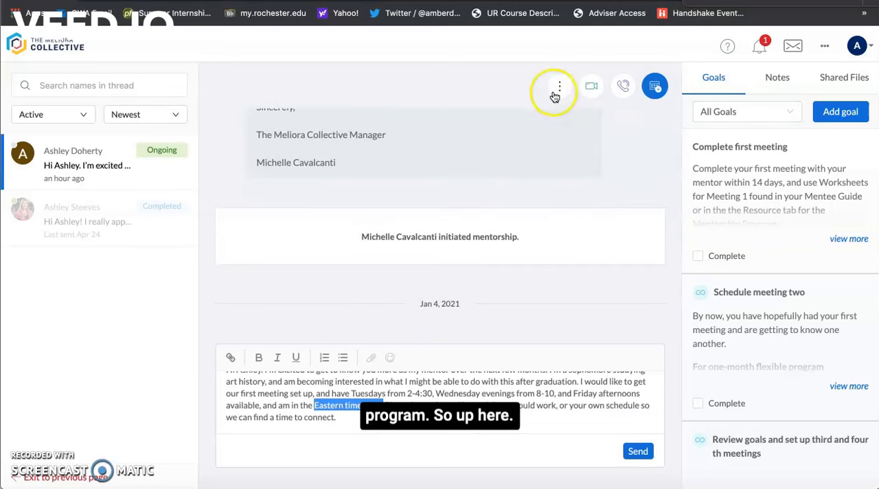
{"action": "left_click", "coordinate": [559, 85]}
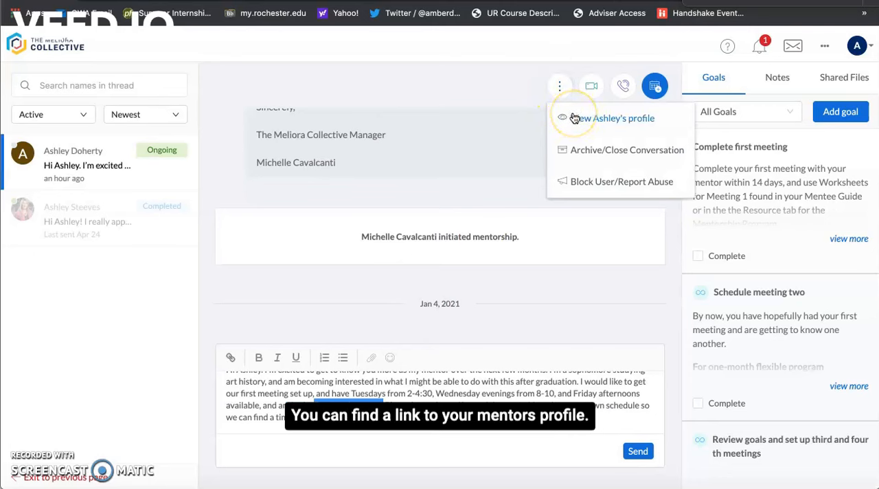
{"action": "mouse_move", "coordinate": [591, 85]}
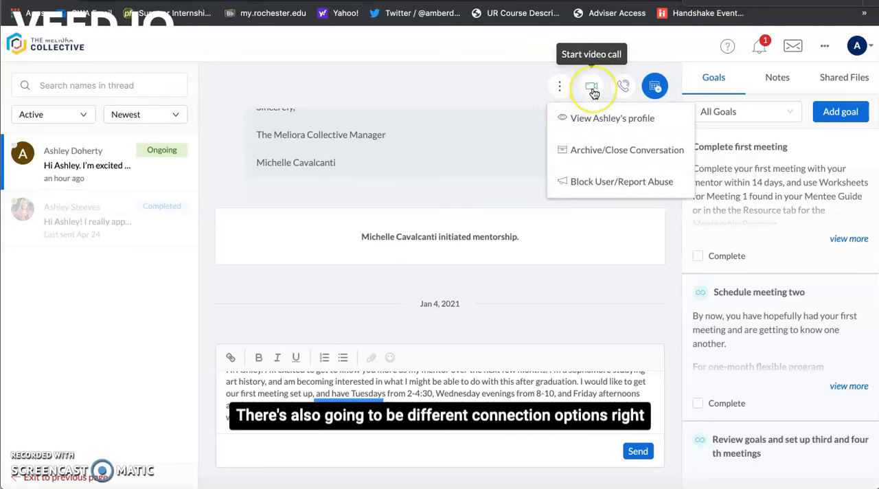
{"action": "mouse_move", "coordinate": [623, 86]}
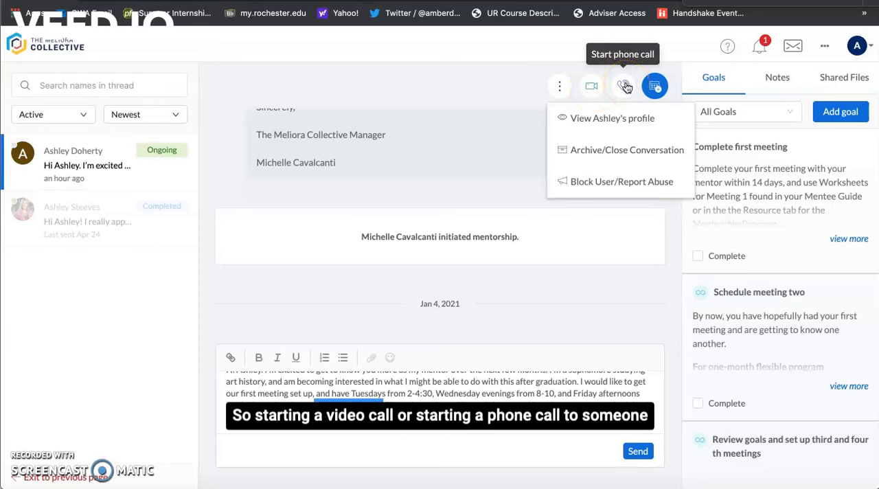
{"action": "mouse_move", "coordinate": [654, 85]}
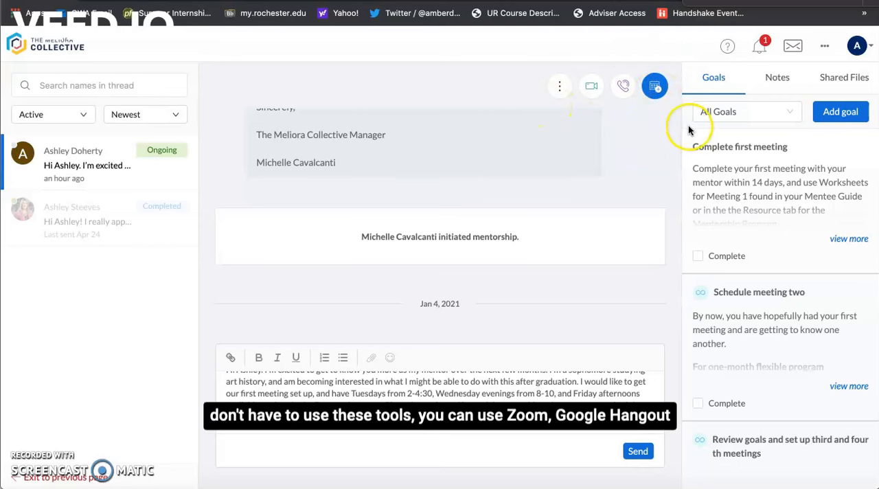
{"action": "mouse_move", "coordinate": [563, 168]}
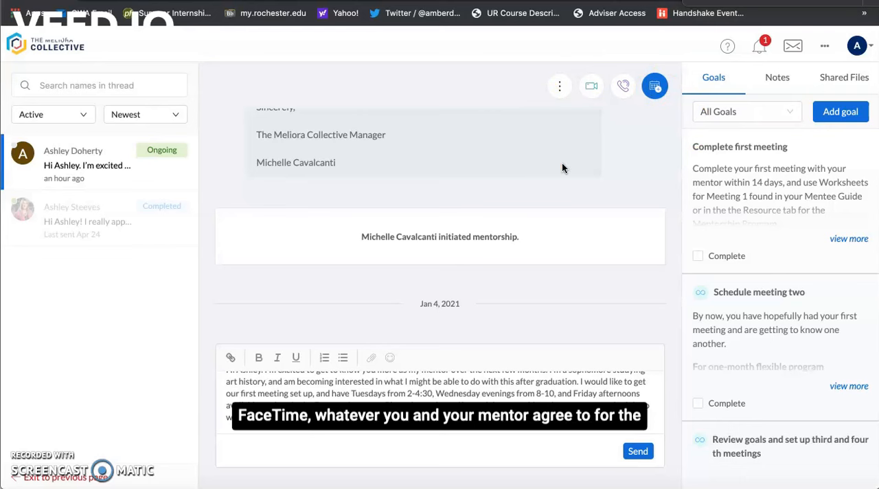